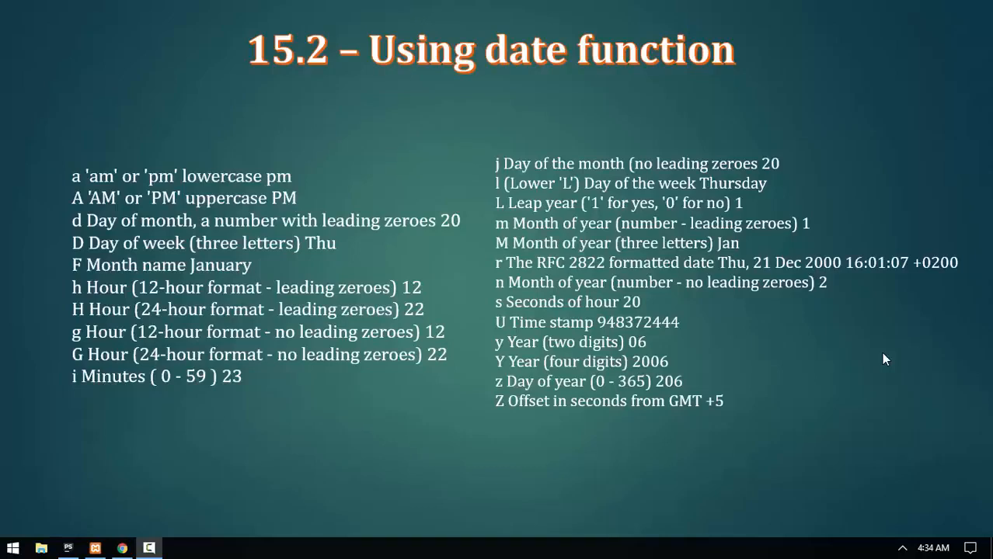
- Exit the date-format slideshow to reveal the empty Index.php in PhpStorm
{"action": "left_click", "coordinate": [148, 547]}
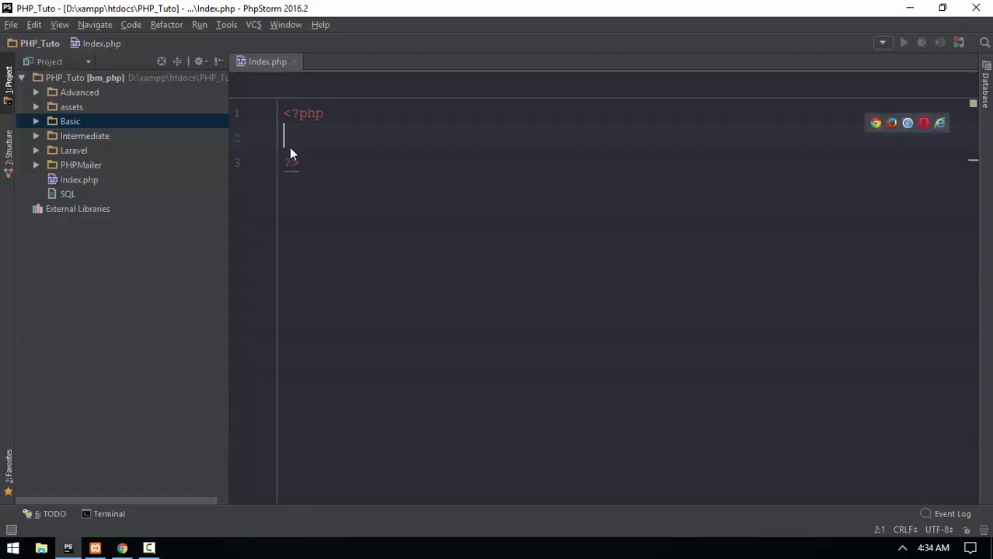
- Assign date('', time()) to $date, using autocomplete for date()
{"action": "type", "text": "date"}
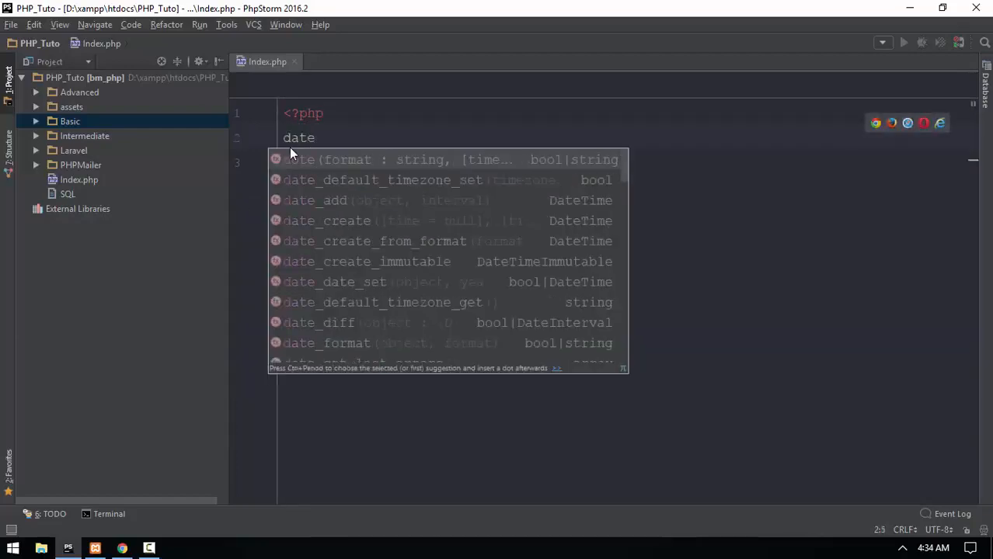
{"action": "key", "text": "Enter"}
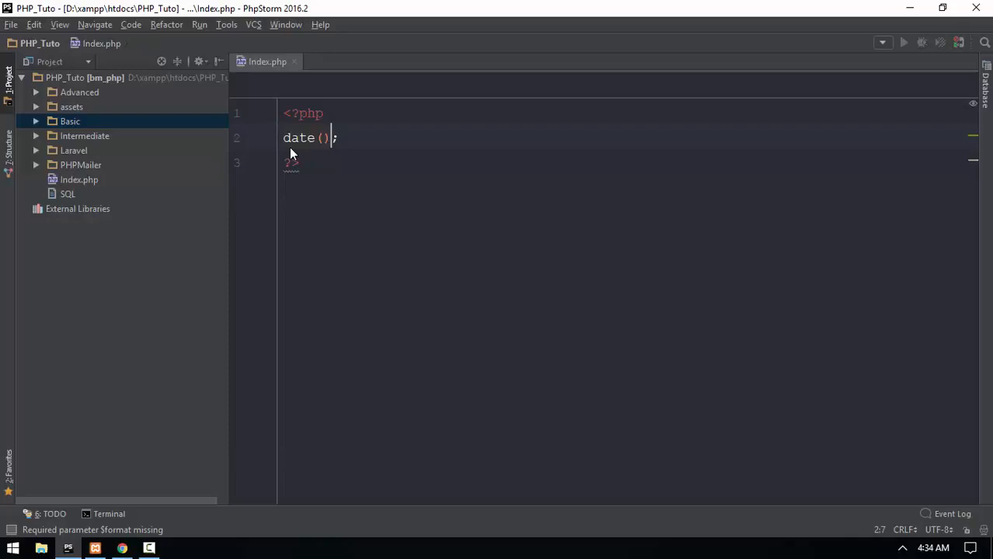
{"action": "type", "text": "format String"}
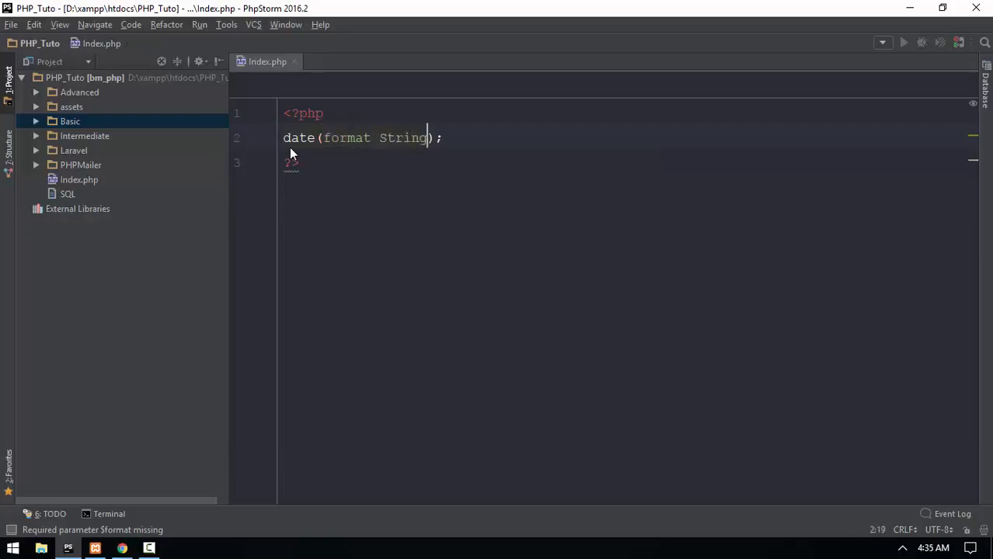
{"action": "type", "text": ",time()"}
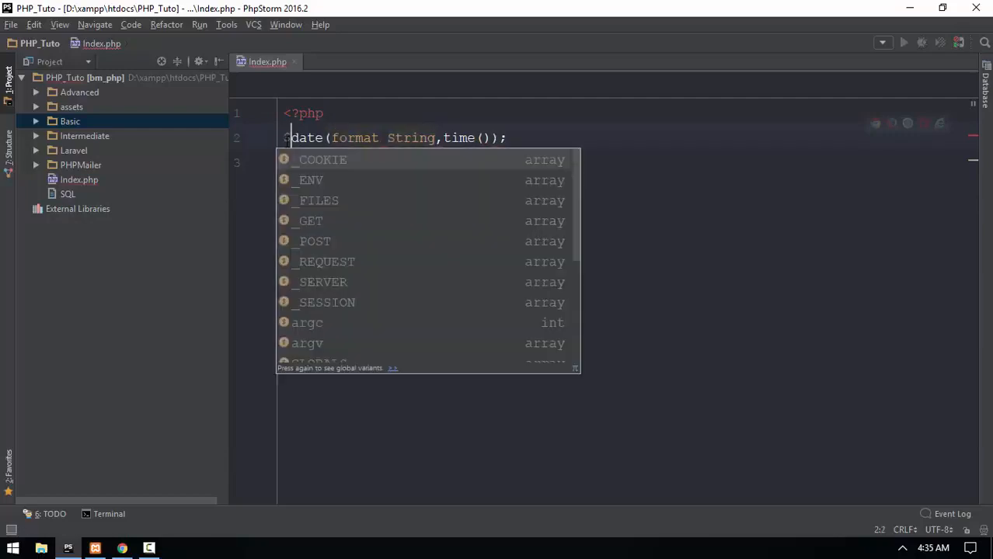
{"action": "type", "text": "$date ="}
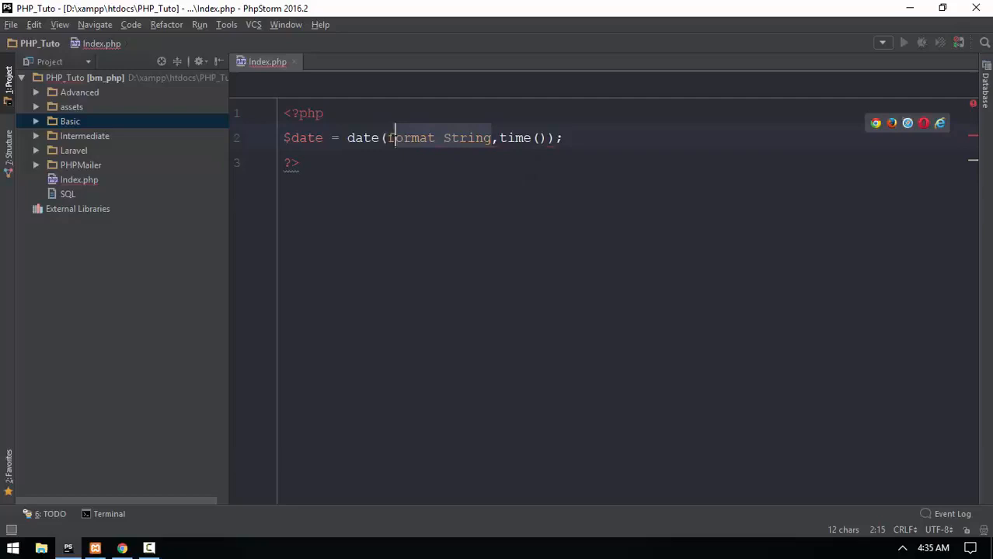
{"action": "key", "text": "Delete"}
{"action": "type", "text": "'"}
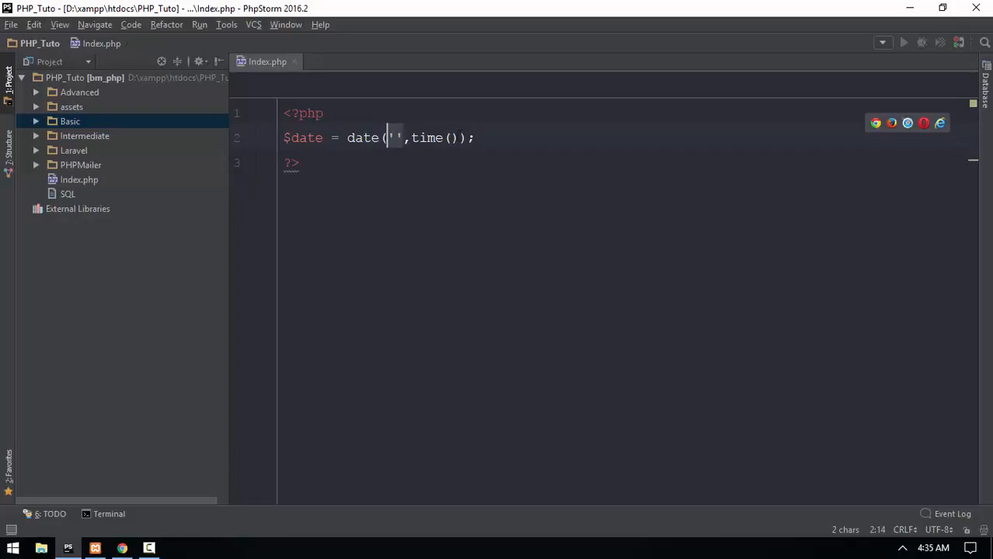
- Add echo $date; and preview the blank page in the browser
{"action": "type", "text": "echo"}
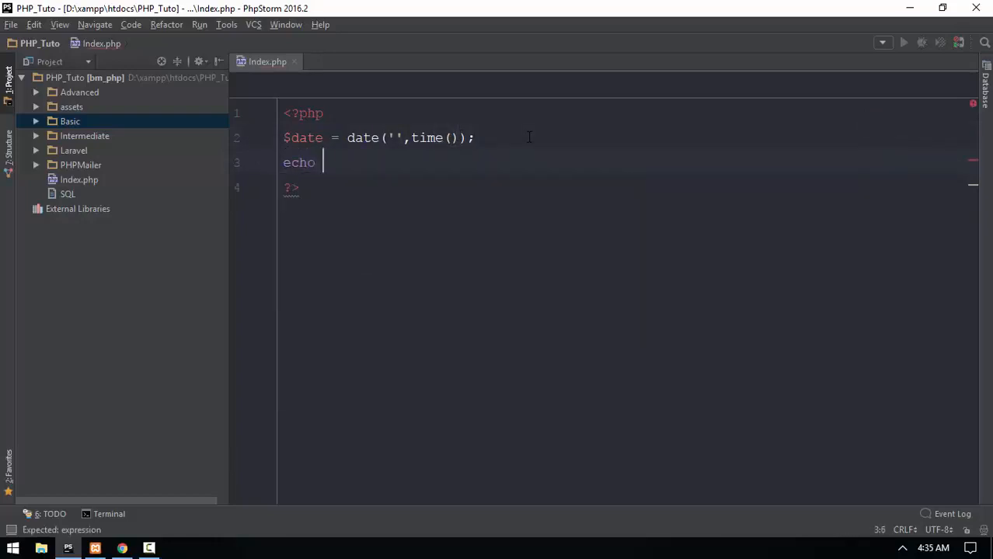
{"action": "type", "text": "$date;"}
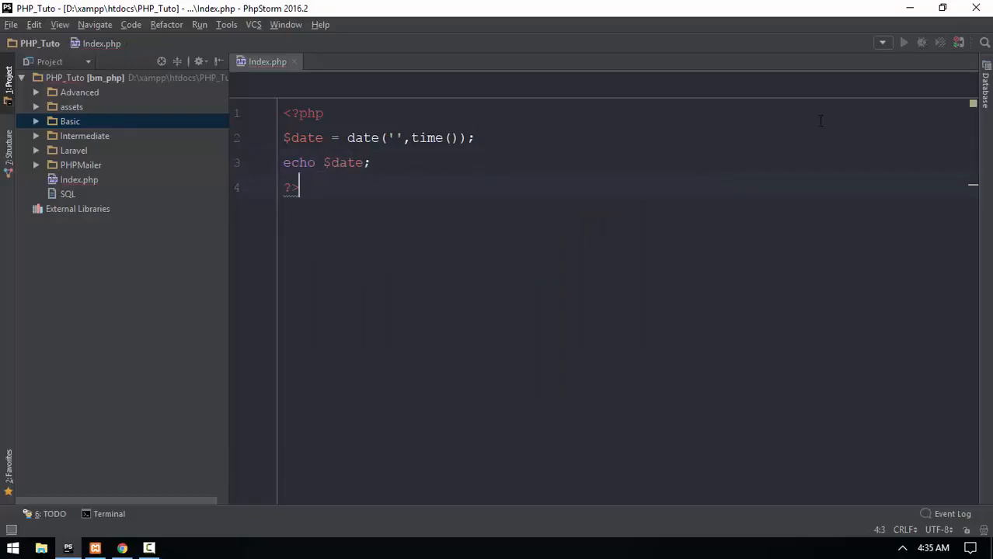
{"action": "left_click", "coordinate": [122, 547]}
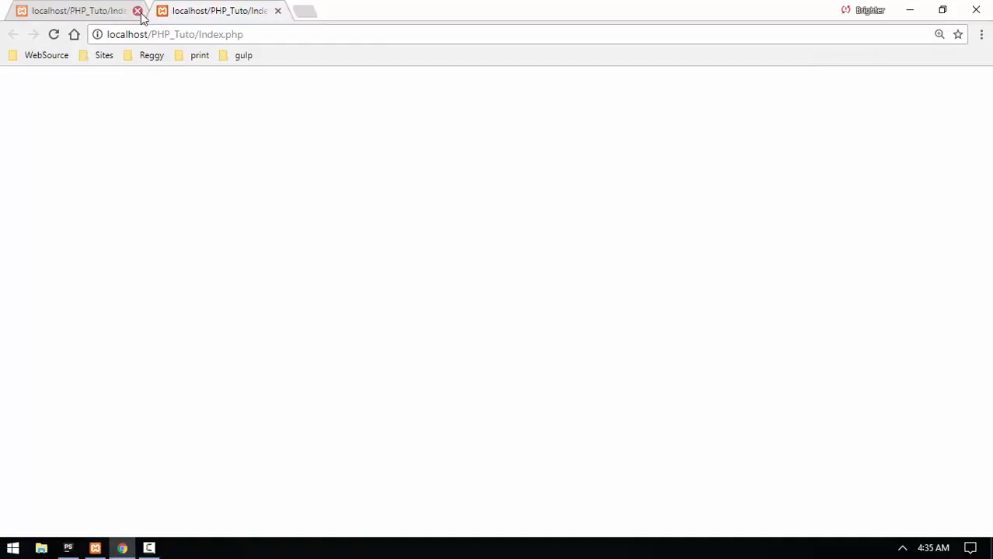
- Use format 'a' to show 'am' in Chrome, then replace it with uppercase 'A'
{"action": "left_click", "coordinate": [136, 14]}
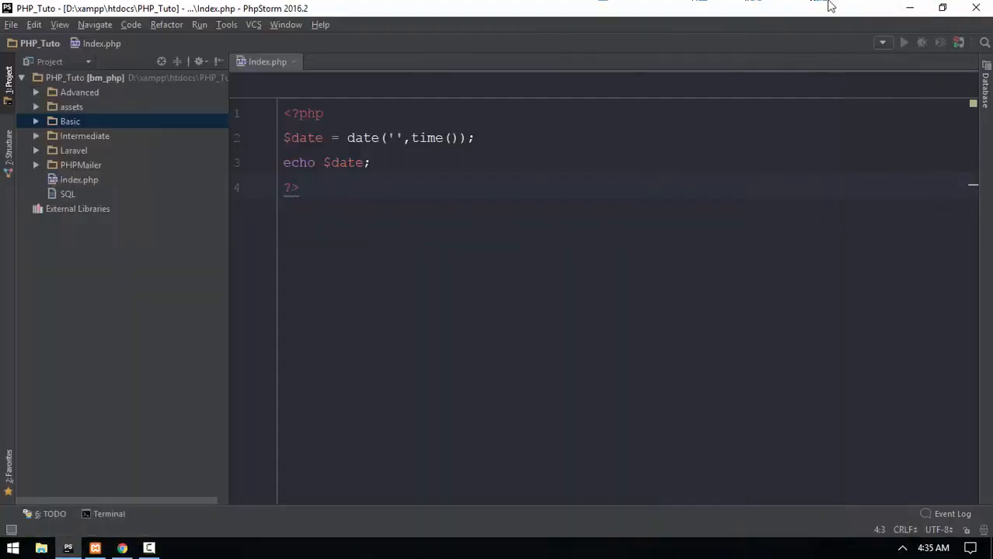
{"action": "type", "text": "a"}
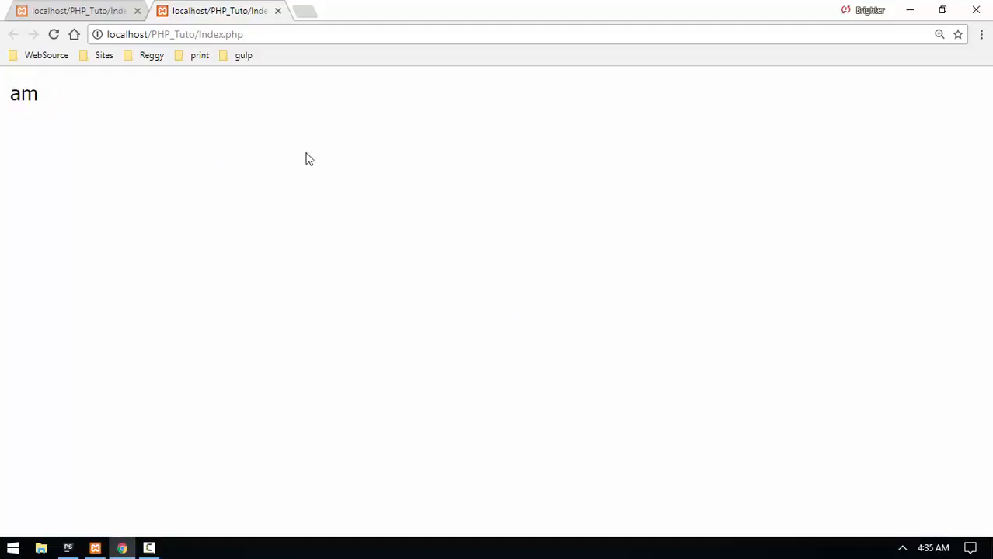
{"action": "double_click", "coordinate": [24, 94]}
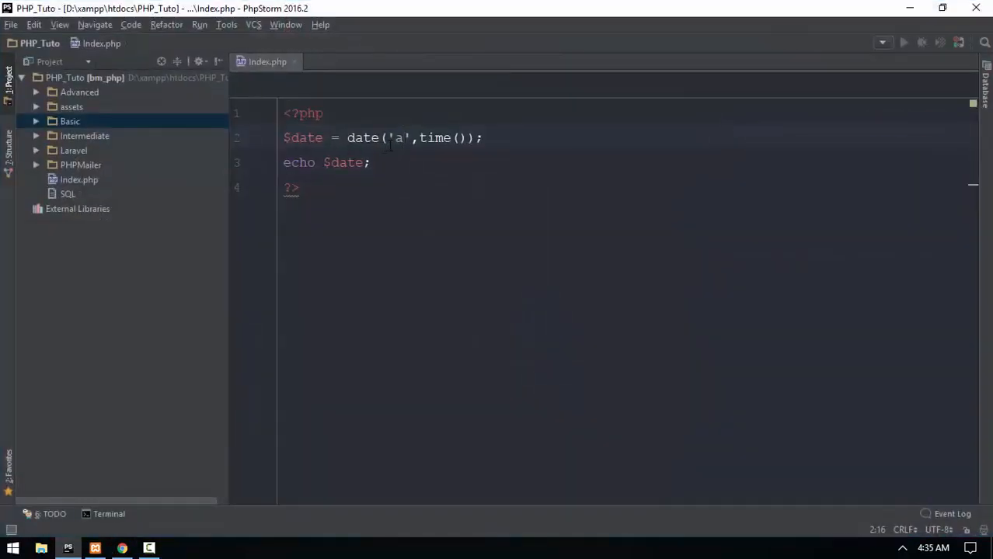
{"action": "type", "text": "A"}
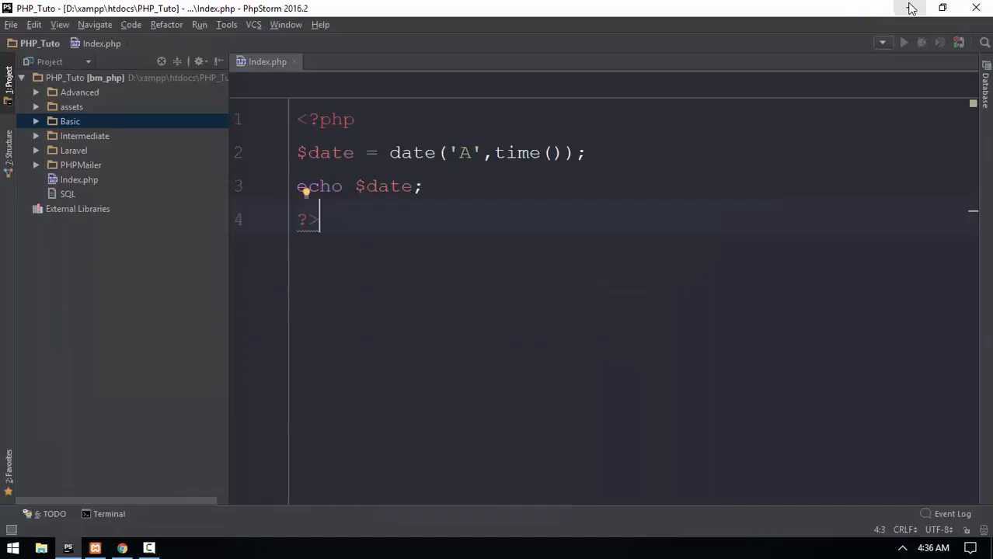
- Replace the format with 'd' and view the day 07 in Chrome
{"action": "left_click", "coordinate": [475, 153]}
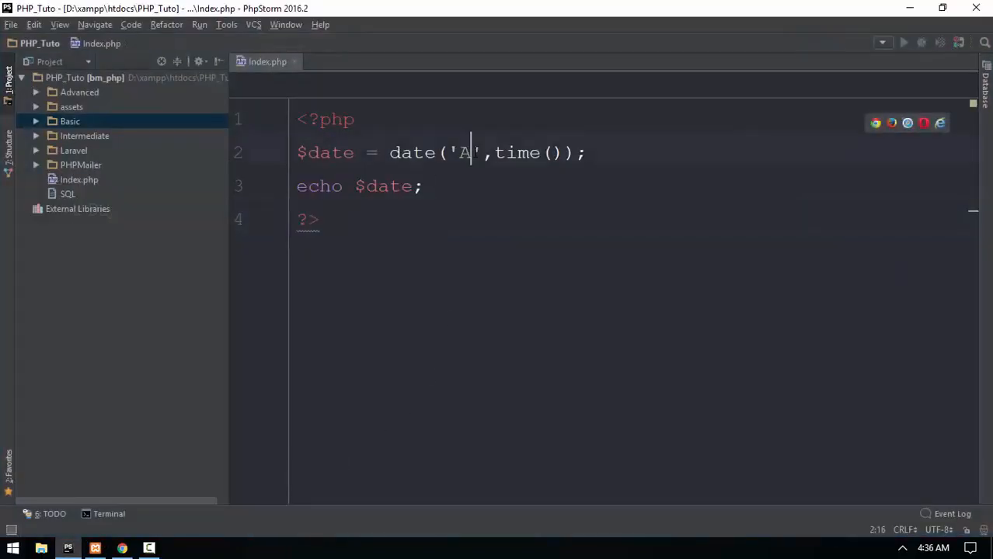
{"action": "type", "text": "d"}
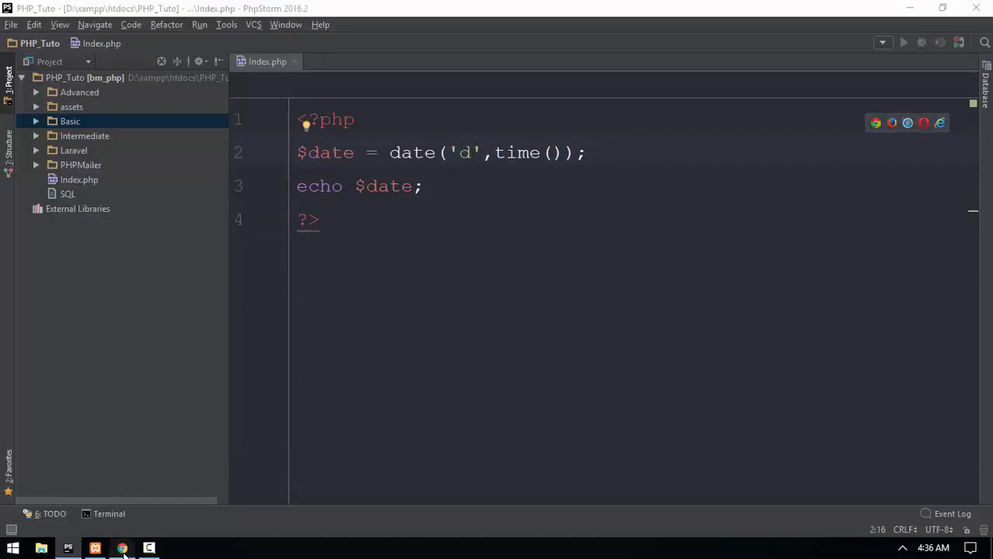
{"action": "left_click", "coordinate": [121, 548]}
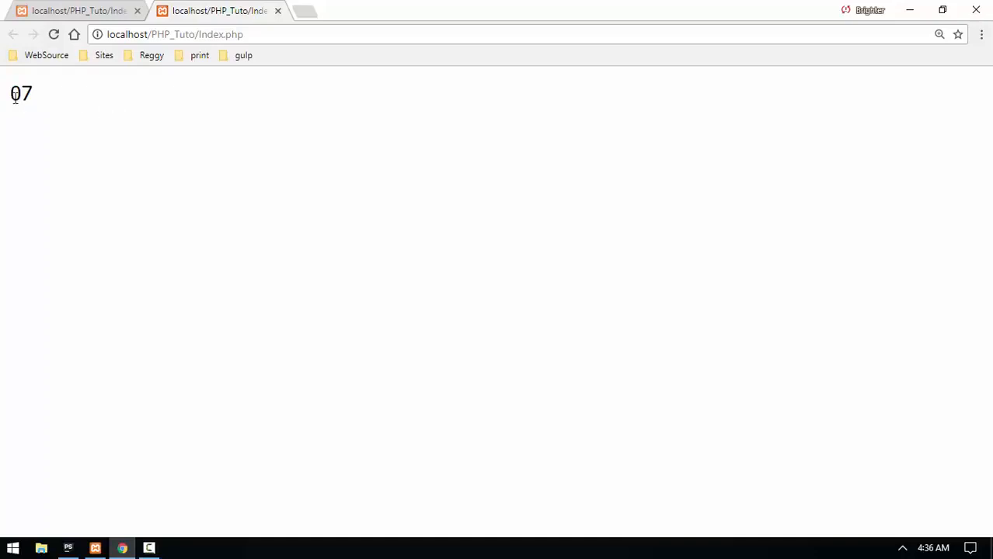
{"action": "mouse_move", "coordinate": [57, 104]}
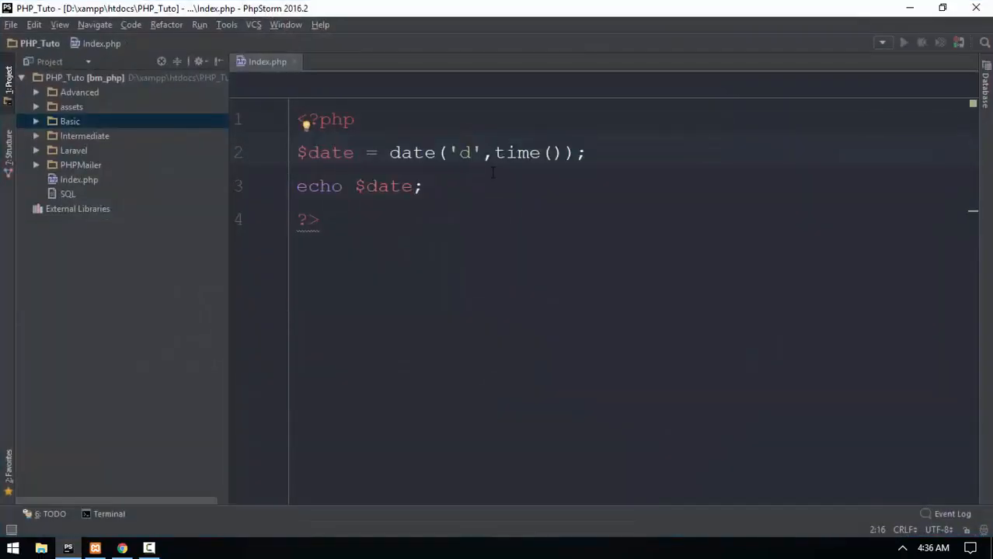
- Preview format 'D' as 'Sat' in Chrome, then change the format to 'F'
{"action": "type", "text": "D"}
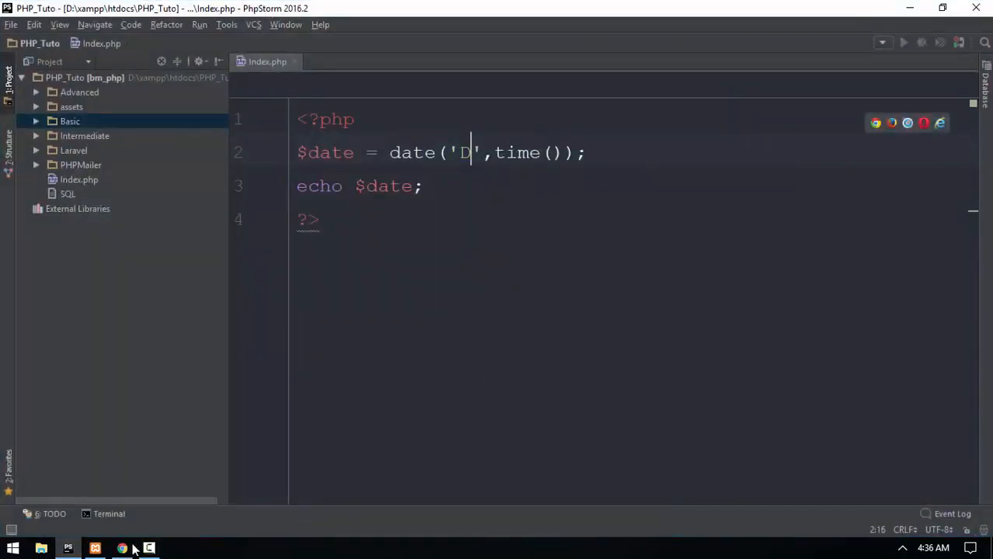
{"action": "left_click", "coordinate": [122, 547]}
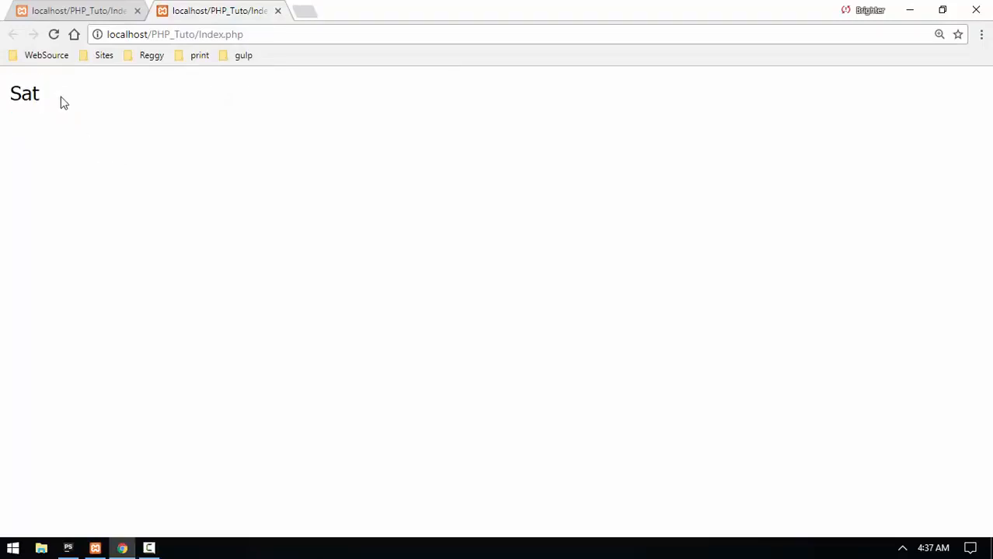
{"action": "mouse_move", "coordinate": [69, 547]}
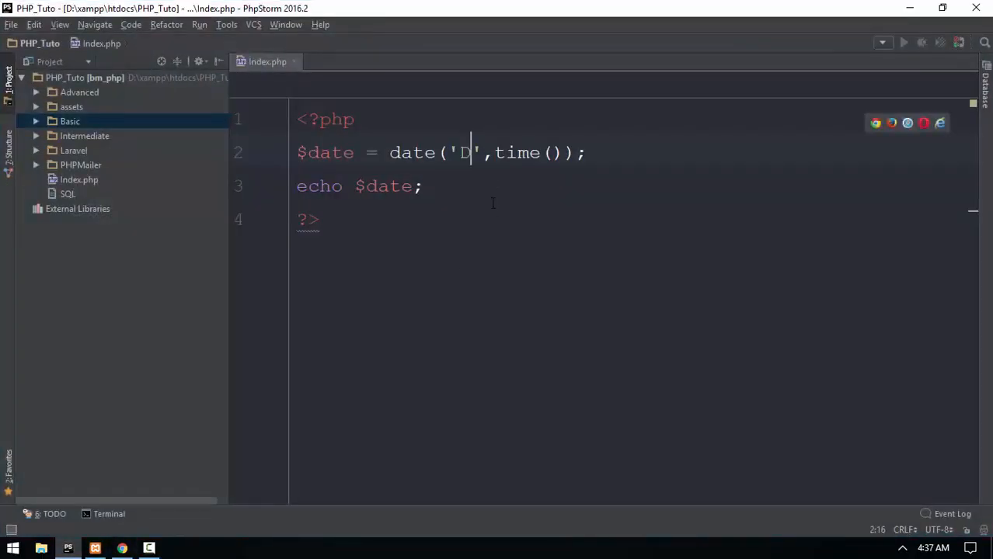
{"action": "type", "text": "F"}
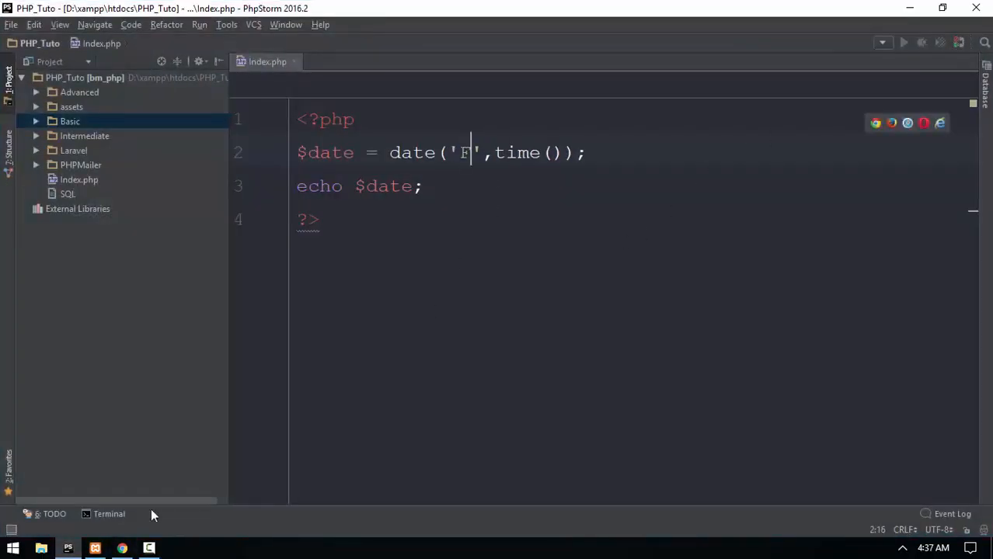
{"action": "left_click", "coordinate": [121, 547]}
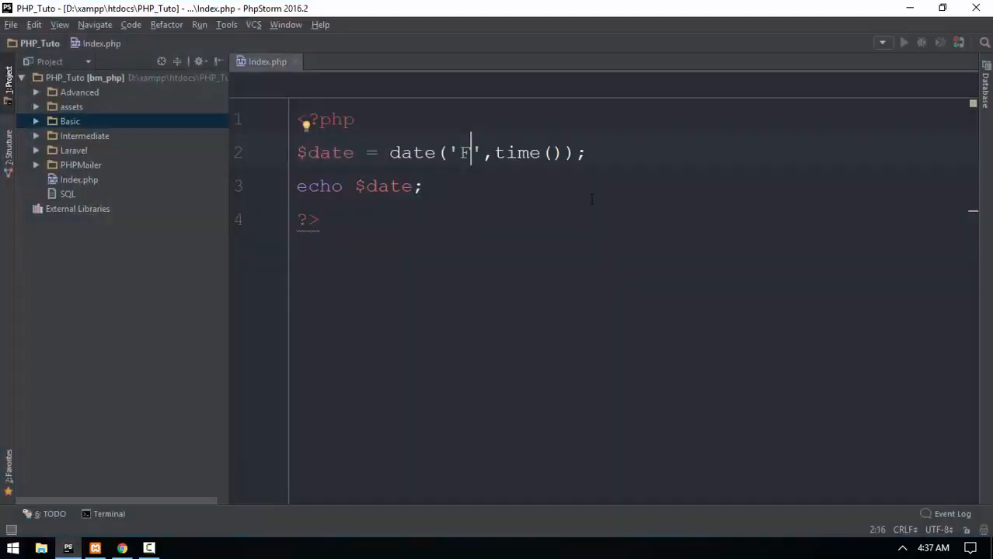
- Change the format to 'h' and check the hour in Chrome
{"action": "key", "text": "Backspace"}
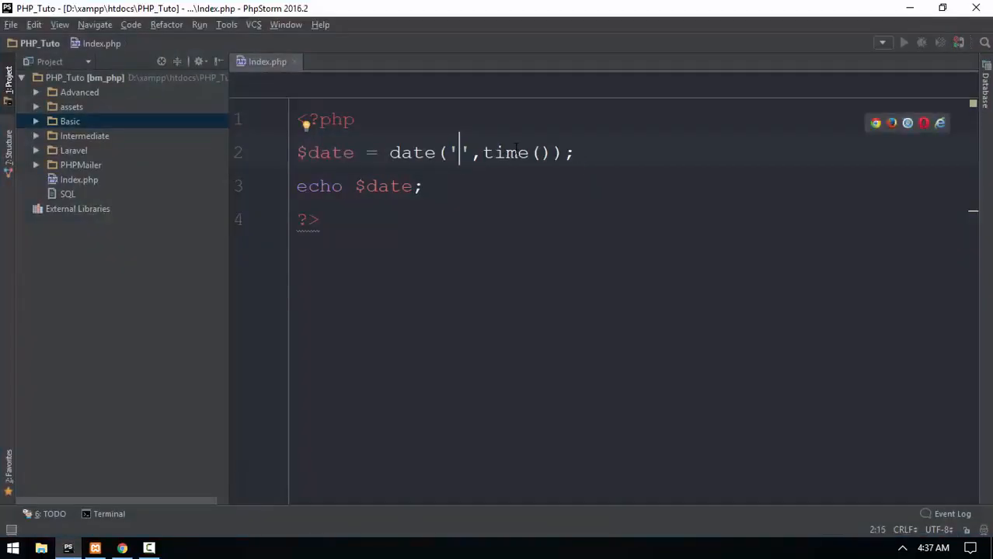
{"action": "type", "text": "h"}
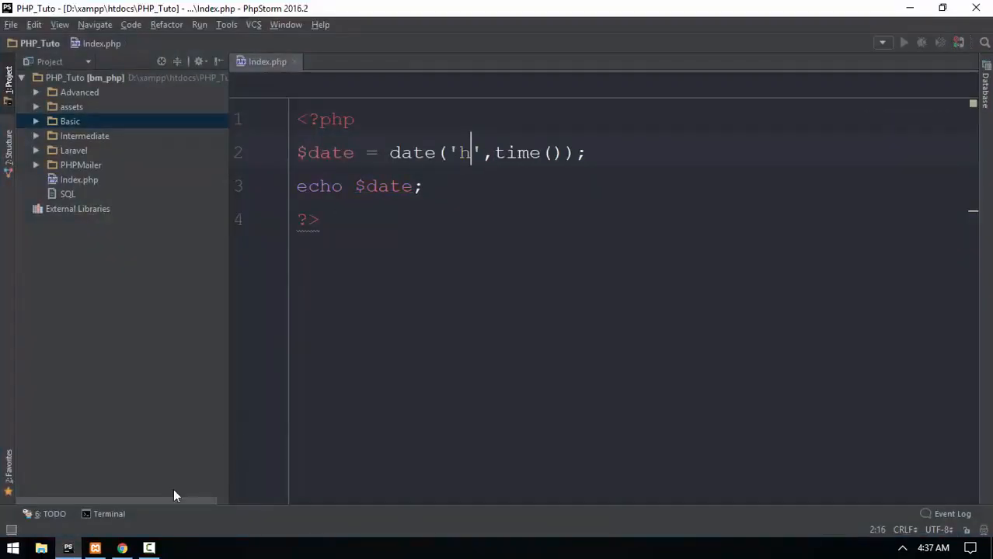
{"action": "left_click", "coordinate": [121, 547]}
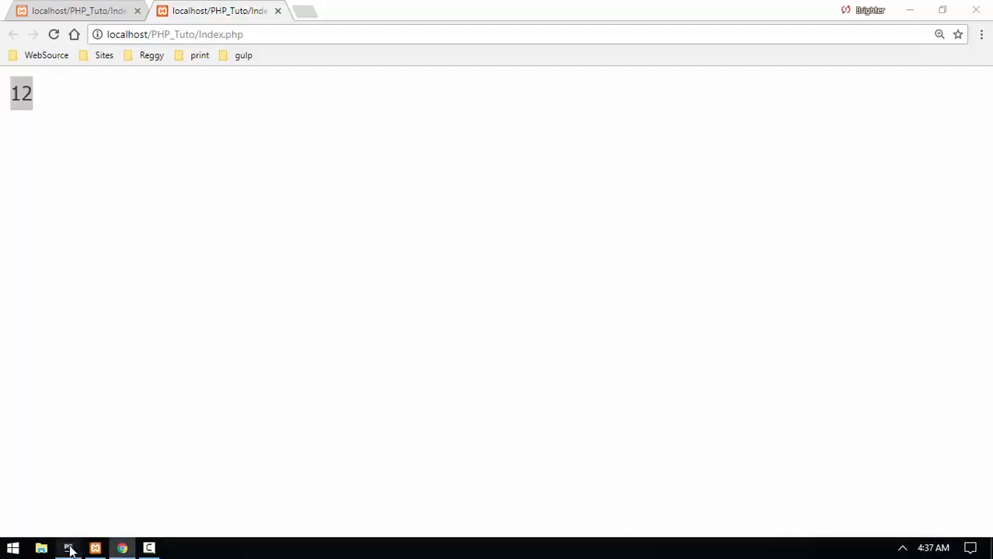
{"action": "left_click", "coordinate": [68, 547]}
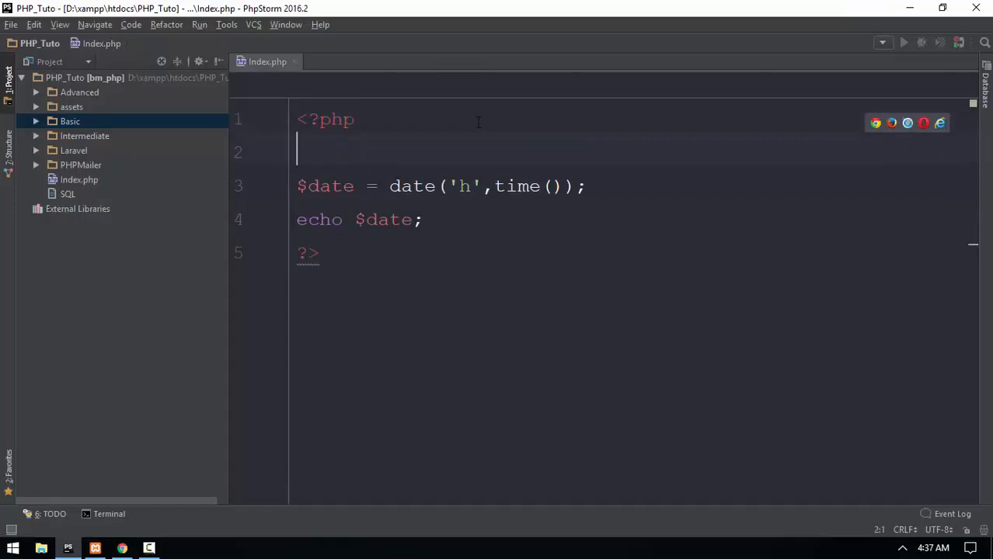
- Add date_default_timezone_set('Asia/Rangoon'), fix 'Asis', and reload Chrome to show 04
{"action": "type", "text": "date_default_timezone_set('Asi"}
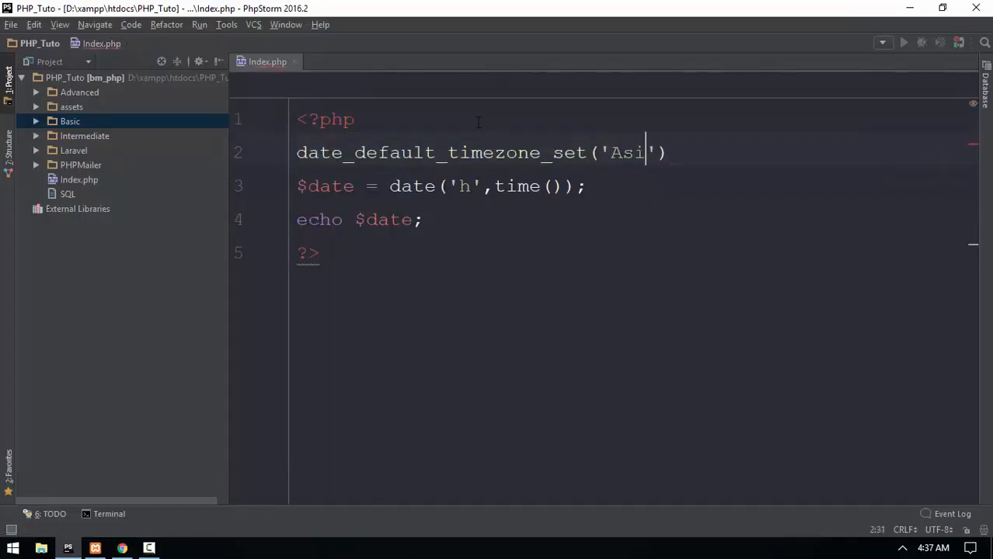
{"action": "type", "text": "s/Ra"}
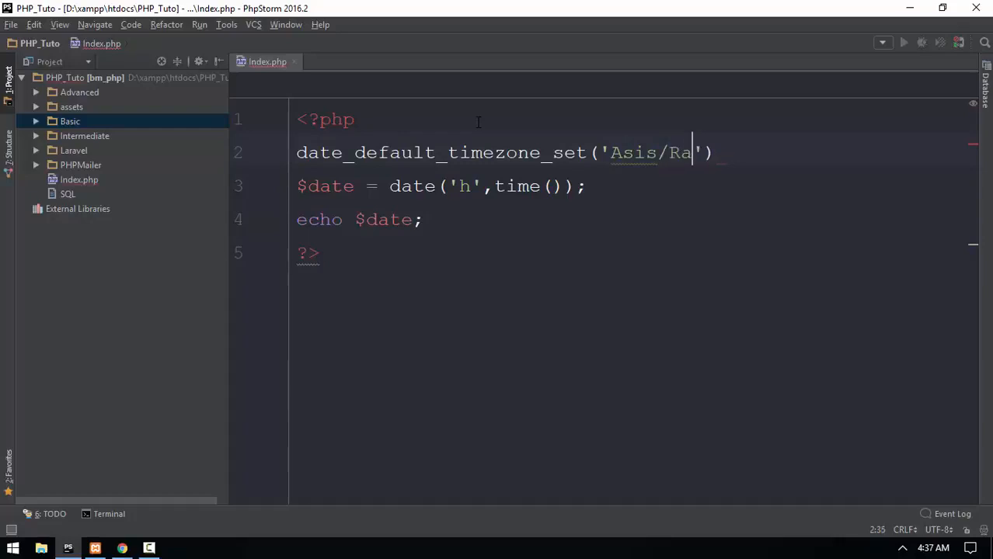
{"action": "type", "text": "n"}
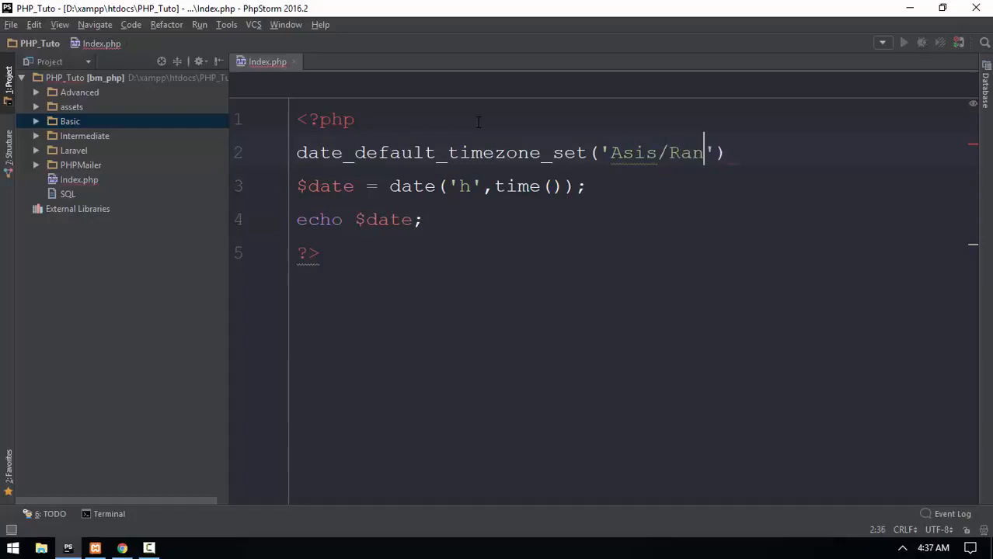
{"action": "type", "text": "goon');"}
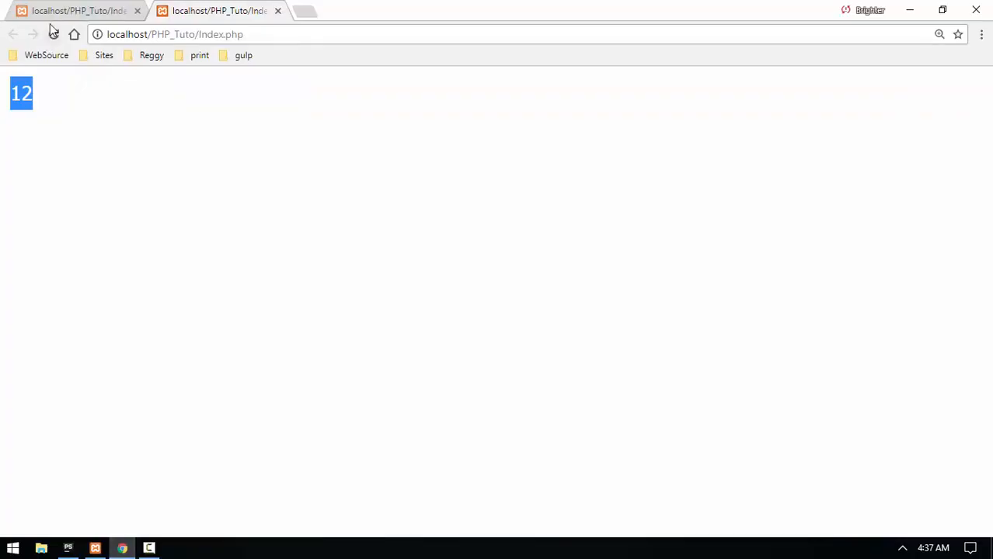
{"action": "left_click", "coordinate": [52, 34]}
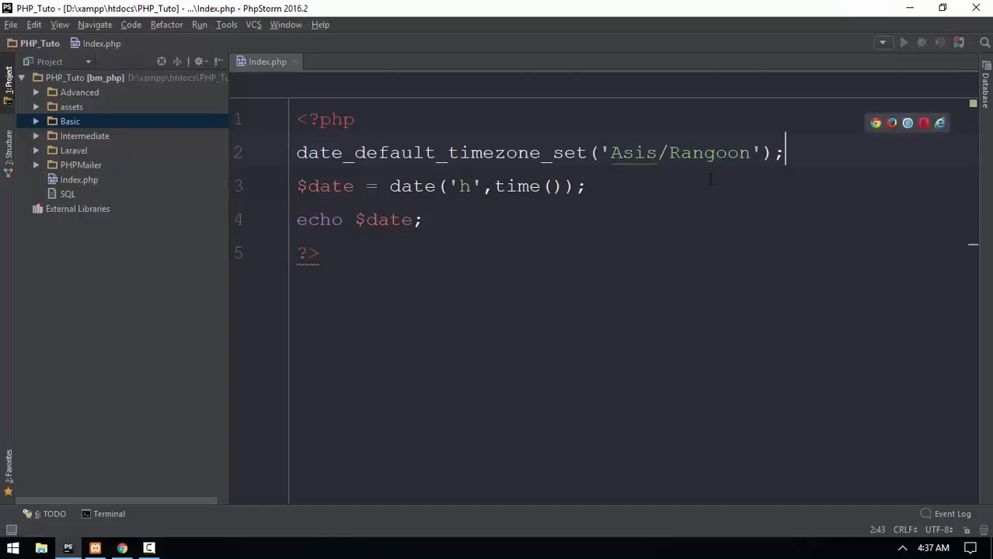
{"action": "left_click", "coordinate": [658, 152]}
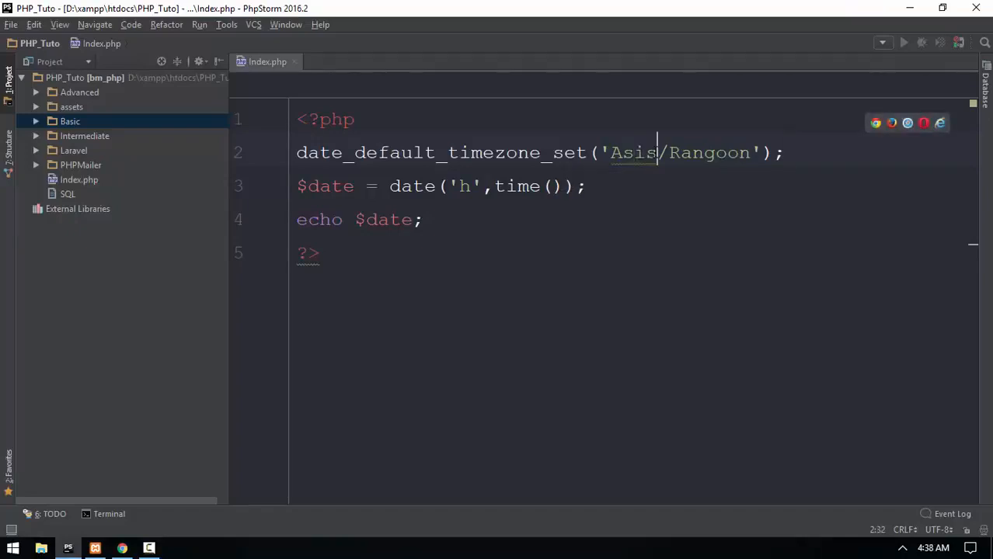
{"action": "left_click", "coordinate": [121, 547]}
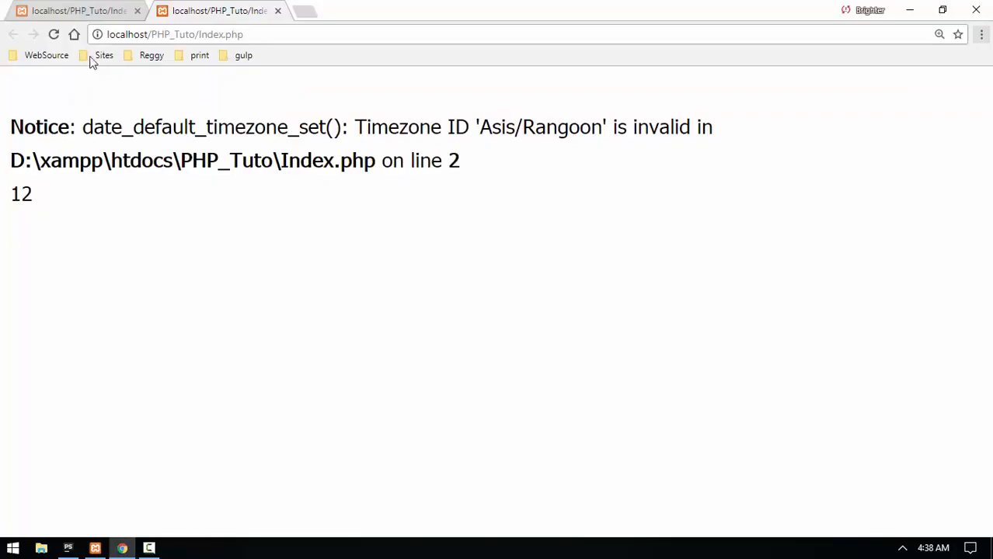
{"action": "left_click", "coordinate": [51, 34]}
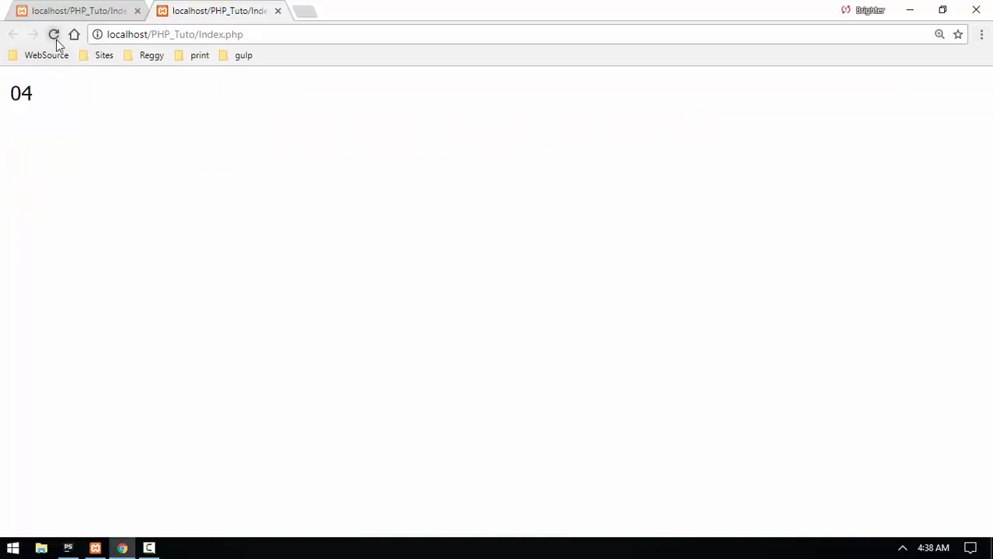
{"action": "left_click", "coordinate": [52, 34]}
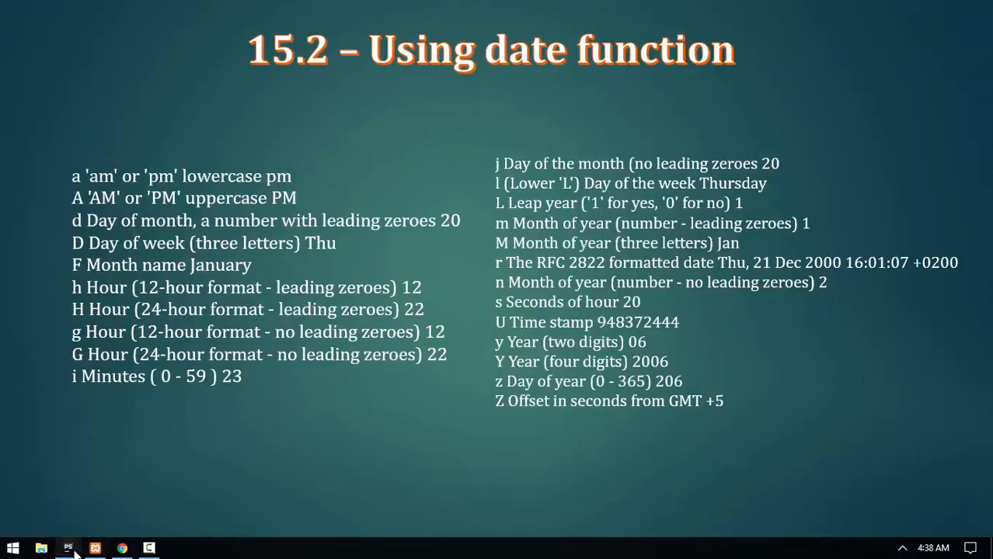
- Switch to 24-hour 'H', comment out the timezone line, and check the hour in Chrome
{"action": "left_click", "coordinate": [68, 547]}
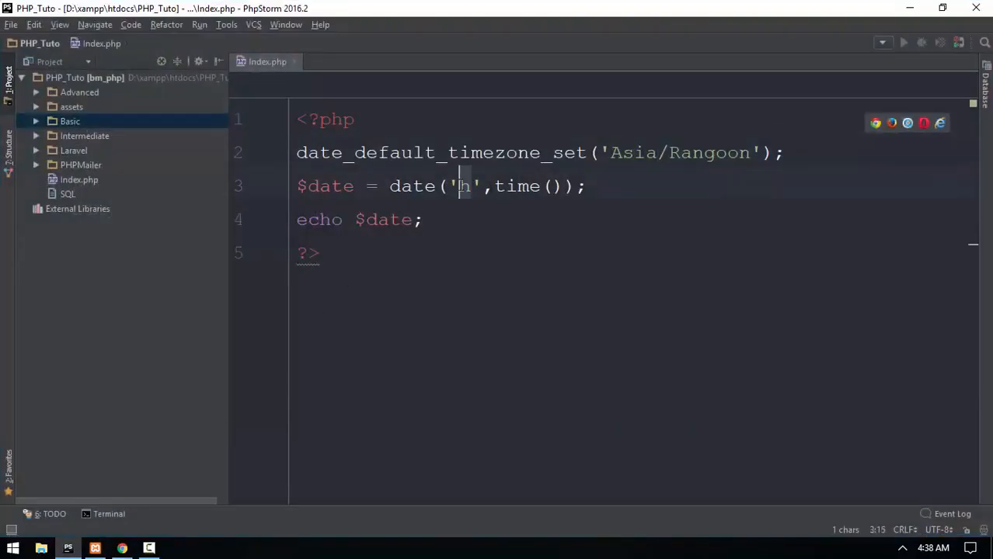
{"action": "type", "text": "H"}
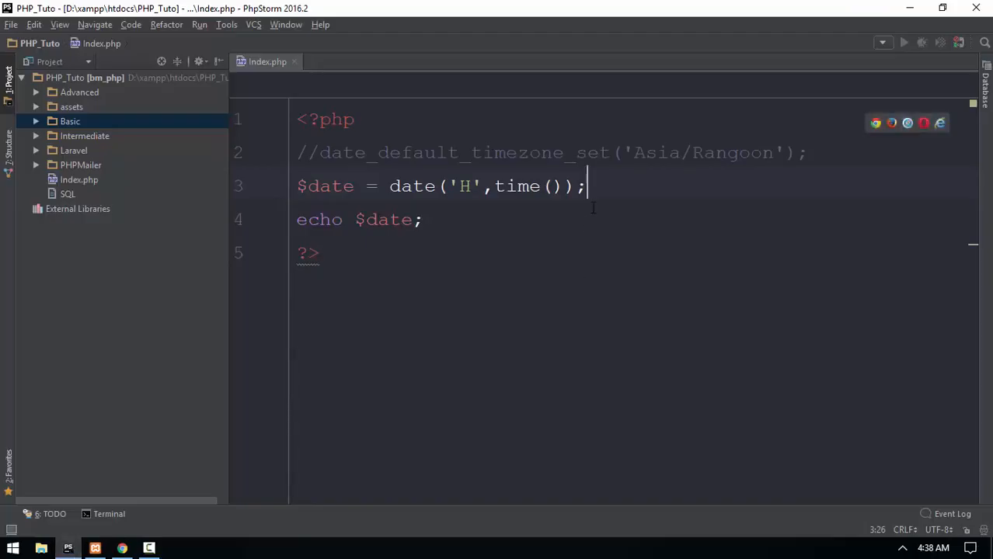
{"action": "left_click", "coordinate": [565, 152]}
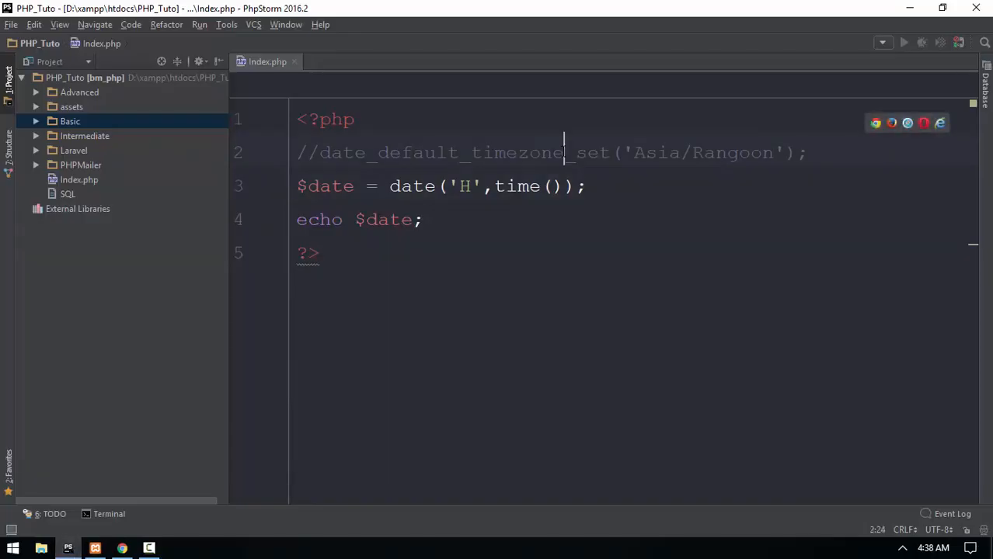
{"action": "left_click", "coordinate": [122, 548]}
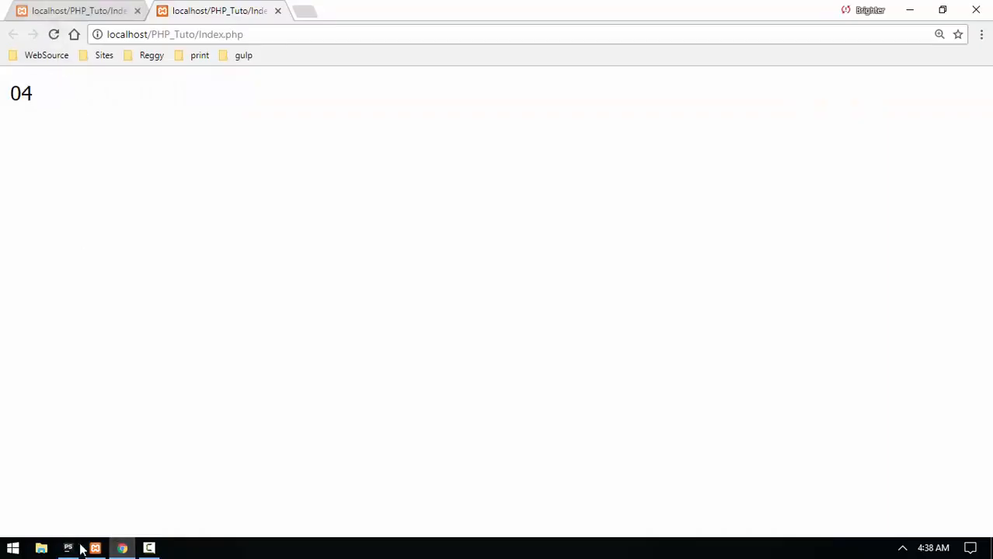
{"action": "left_click", "coordinate": [68, 547]}
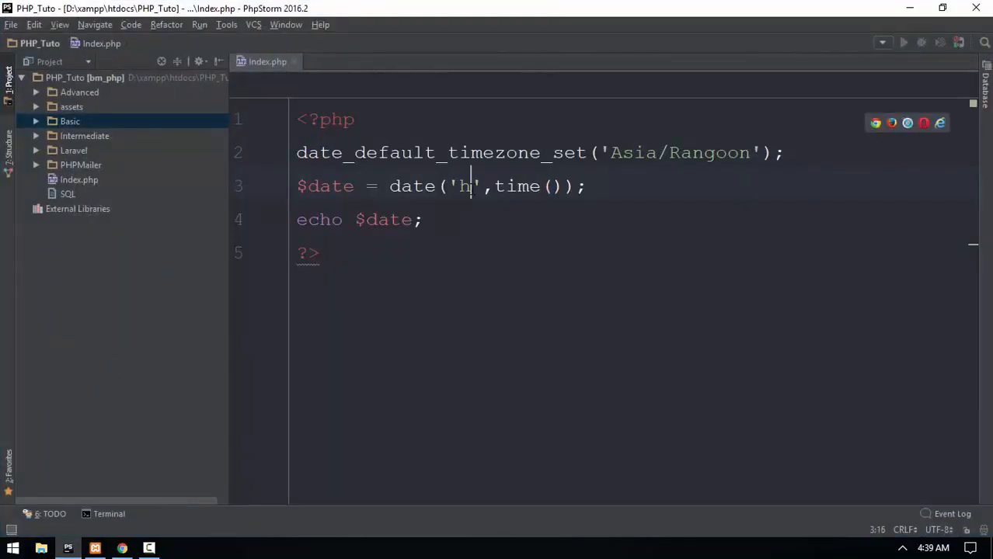
- Confirm in Chrome that the restored 'h' format and Rangoon timezone show 04
{"action": "left_click", "coordinate": [122, 547]}
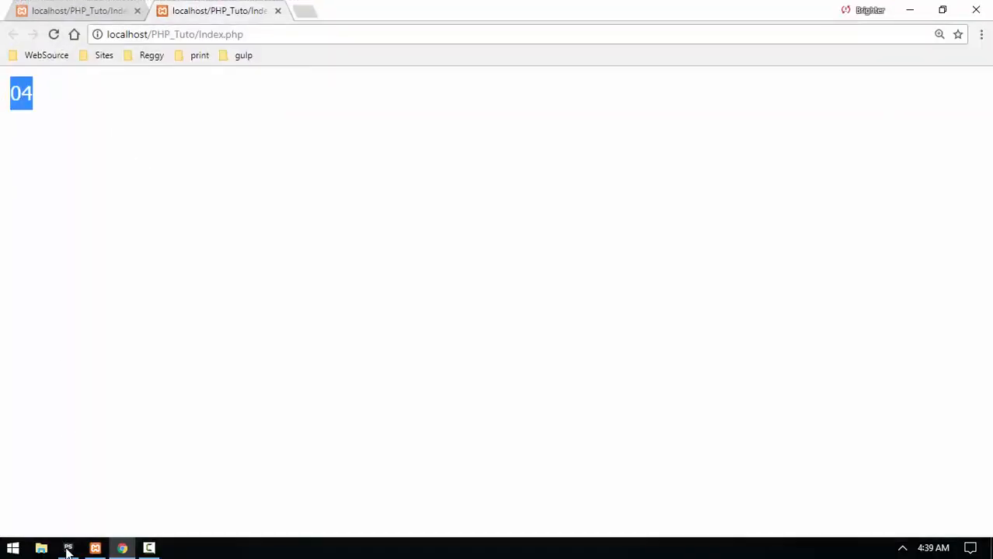
{"action": "left_click", "coordinate": [95, 547]}
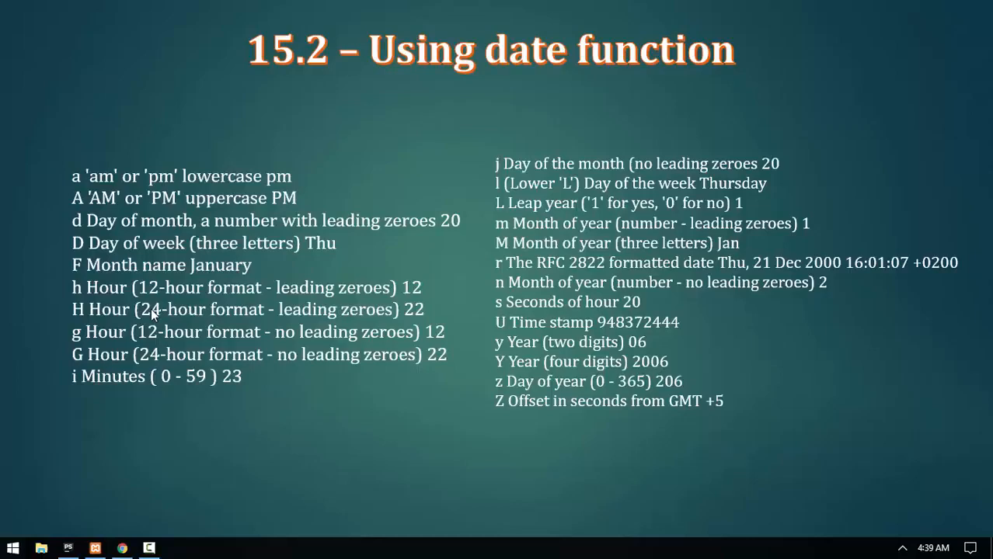
{"action": "mouse_move", "coordinate": [86, 354]}
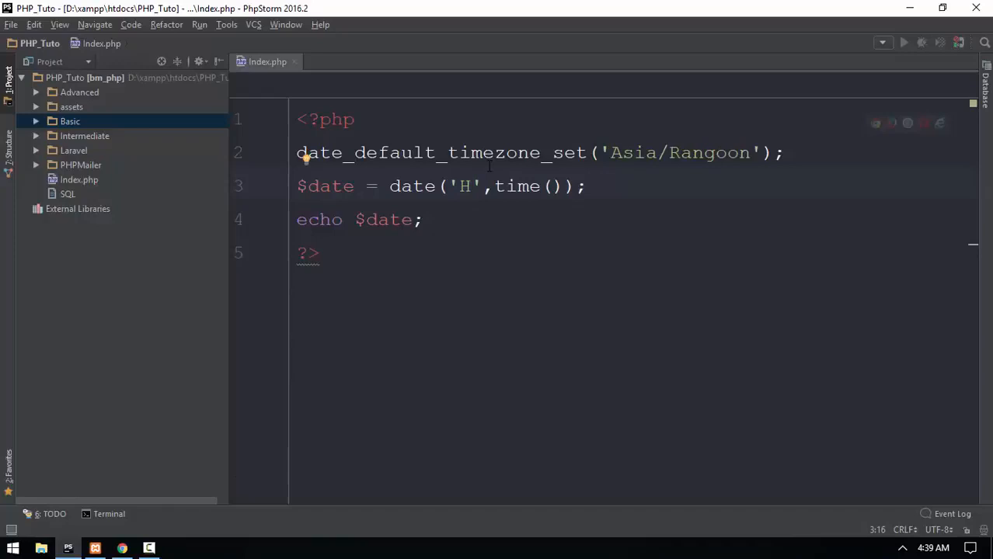
- Preview the 'G' hour format, then change the format to 'i' for minutes 40
{"action": "type", "text": "G"}
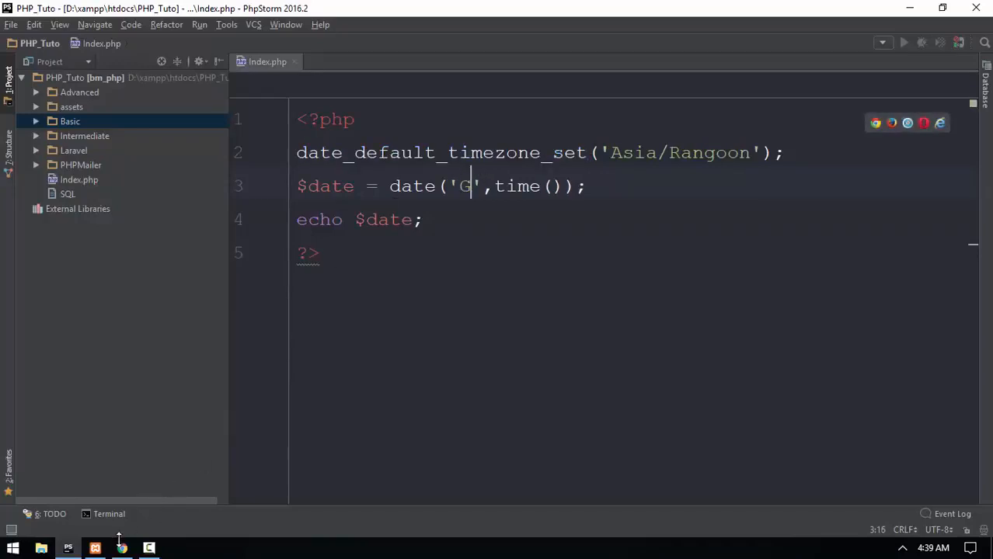
{"action": "left_click", "coordinate": [122, 549]}
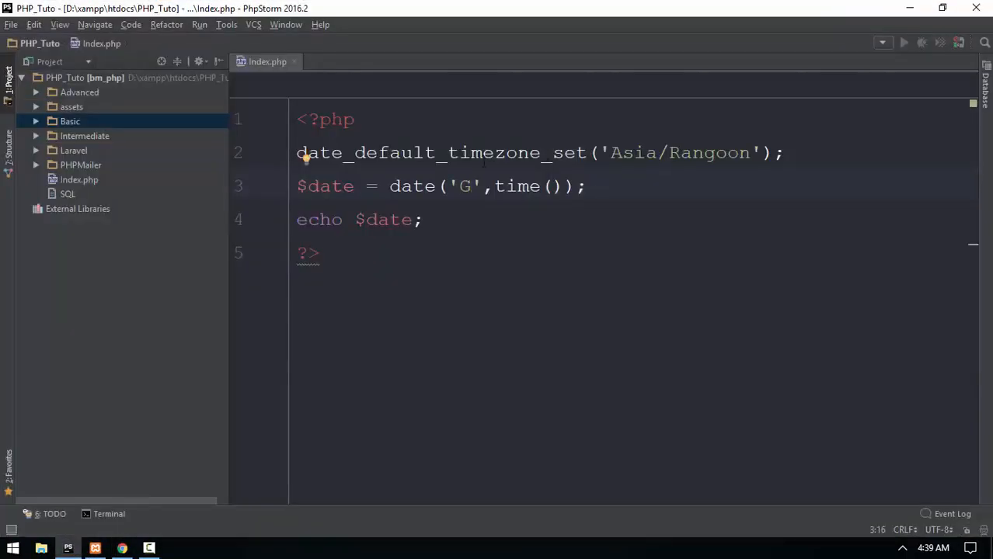
{"action": "type", "text": "i"}
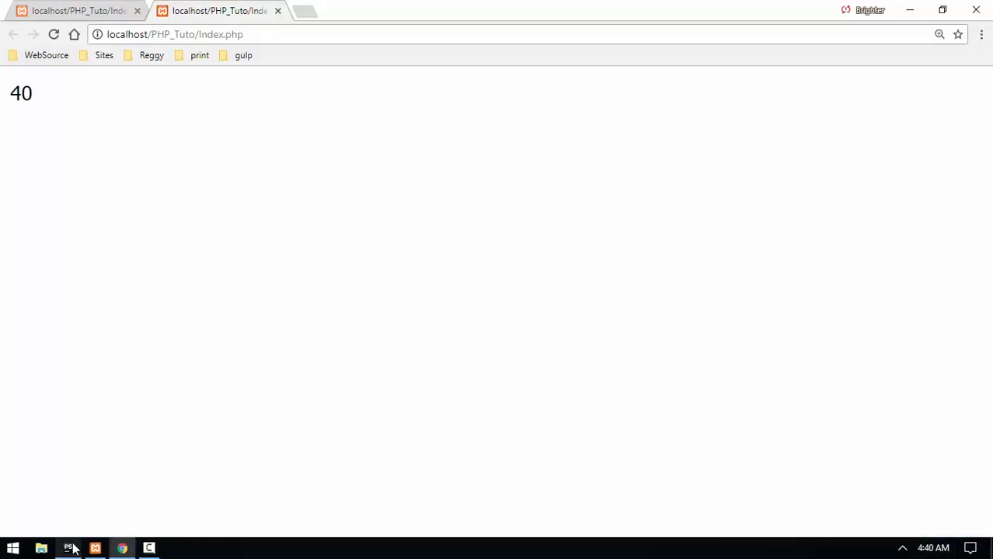
{"action": "left_click", "coordinate": [68, 547]}
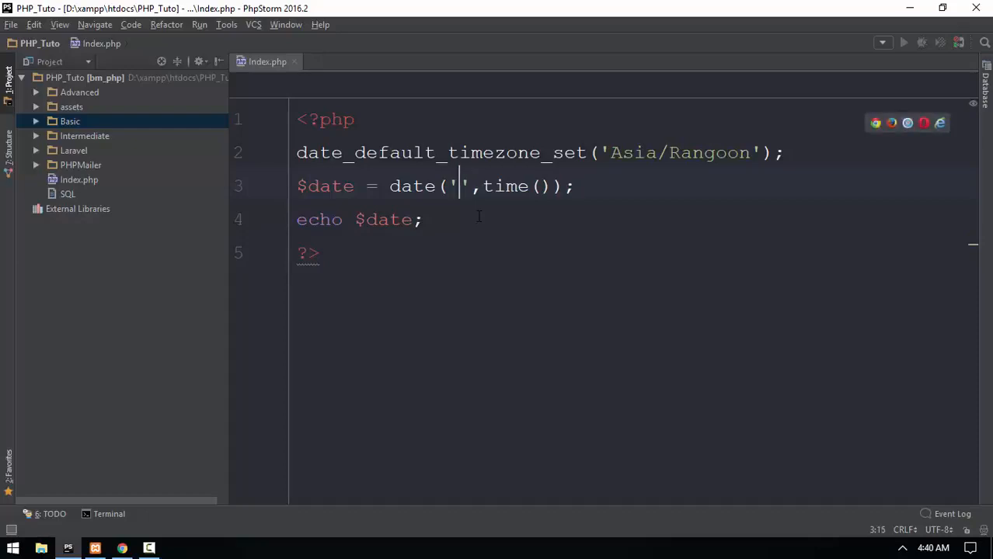
- Enter the 'H/m/s' time format and check the rendered time in Chrome
{"action": "type", "text": "H:M"}
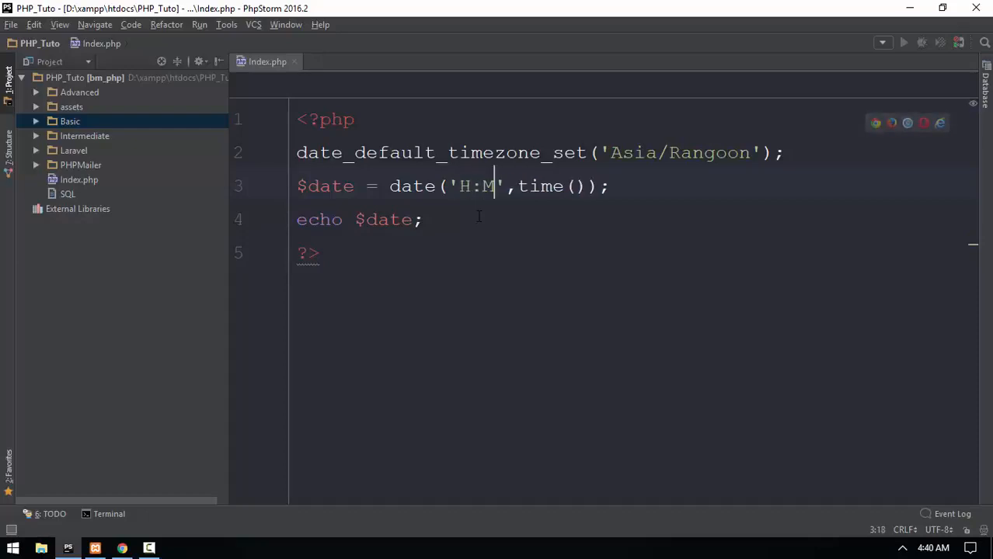
{"action": "type", "text": "m;"}
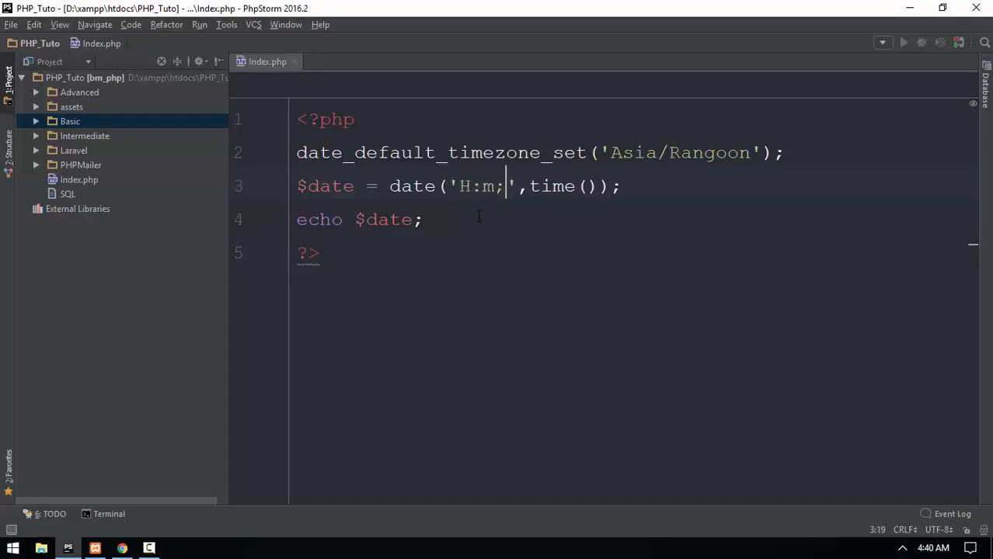
{"action": "type", "text": "s"}
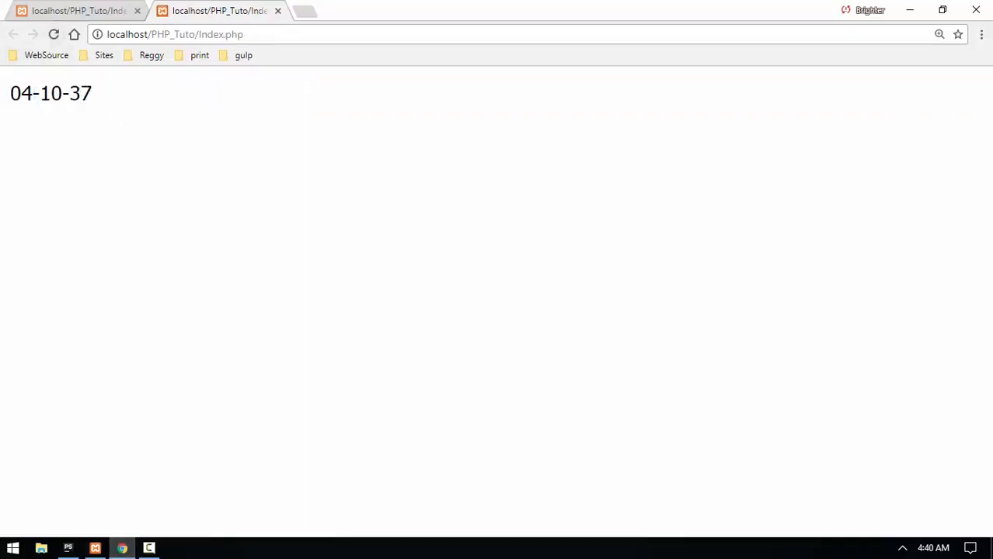
{"action": "left_click", "coordinate": [96, 546]}
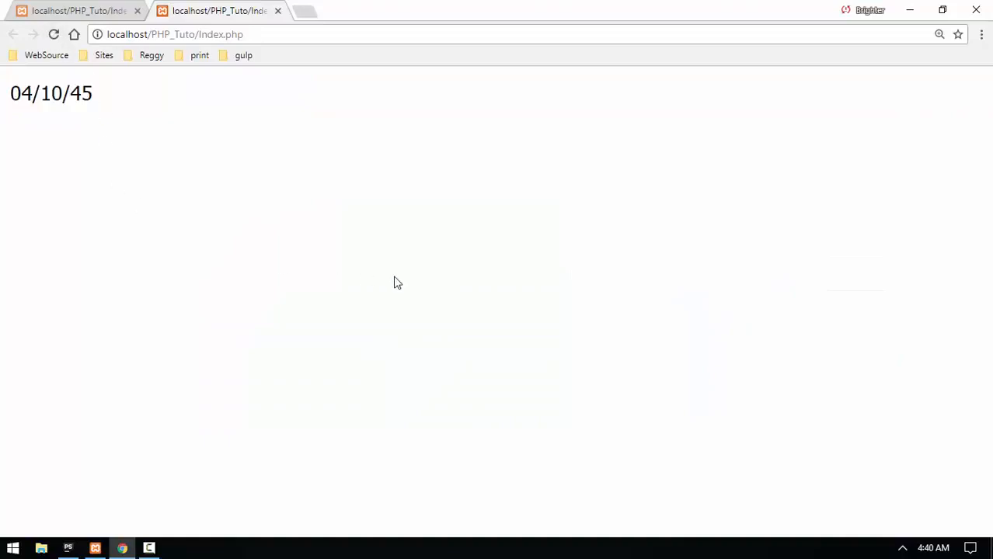
- Prepend 'd-m-Y ' to the format and preview the full date in Chrome
{"action": "left_click", "coordinate": [68, 547]}
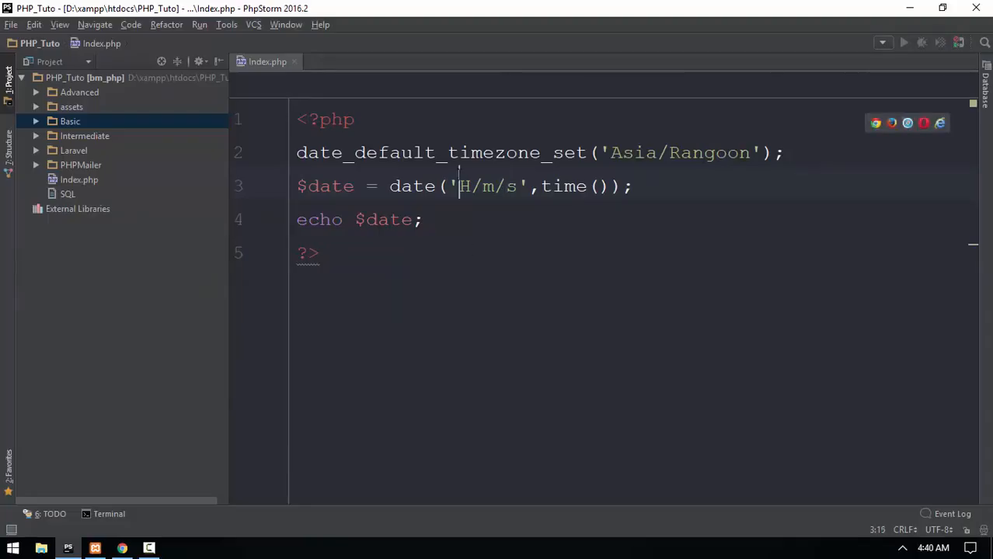
{"action": "type", "text": "d-m-Y"}
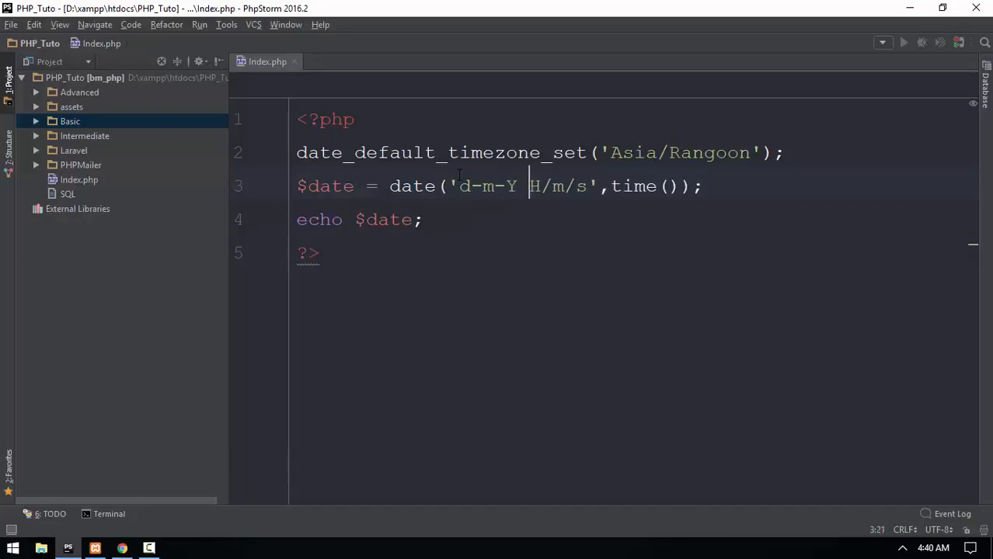
{"action": "left_click", "coordinate": [121, 547]}
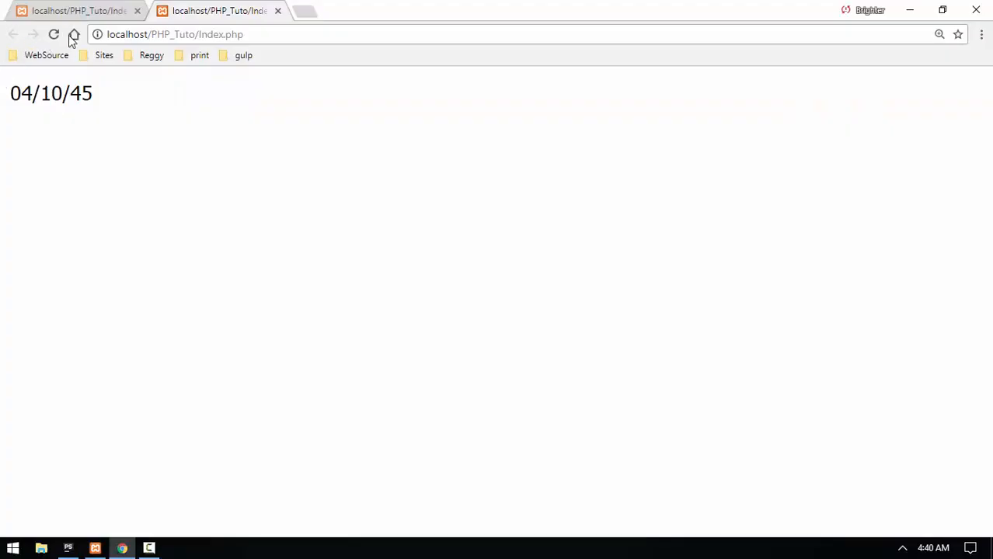